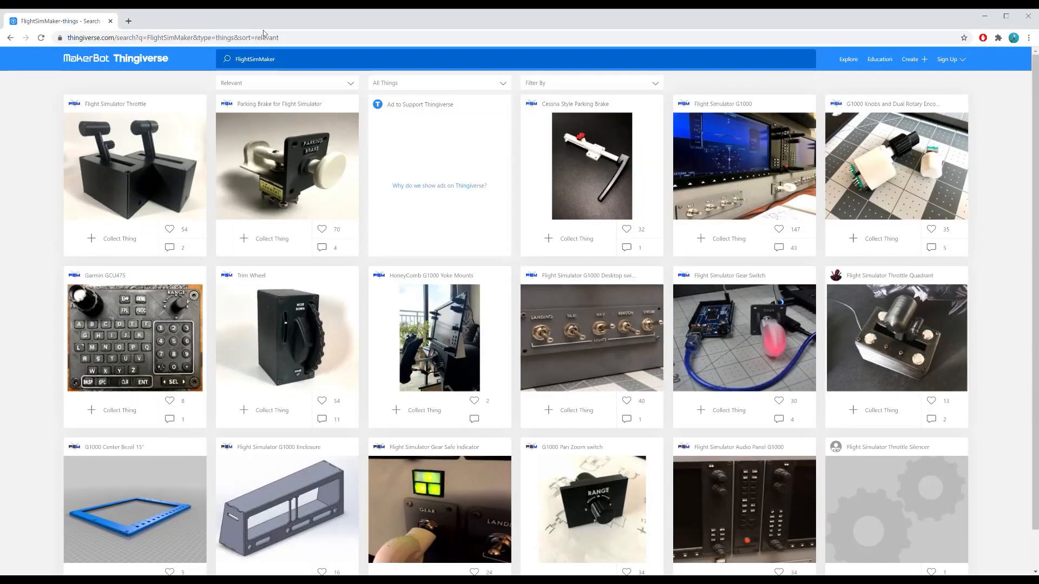
mouse_move(2, 391)
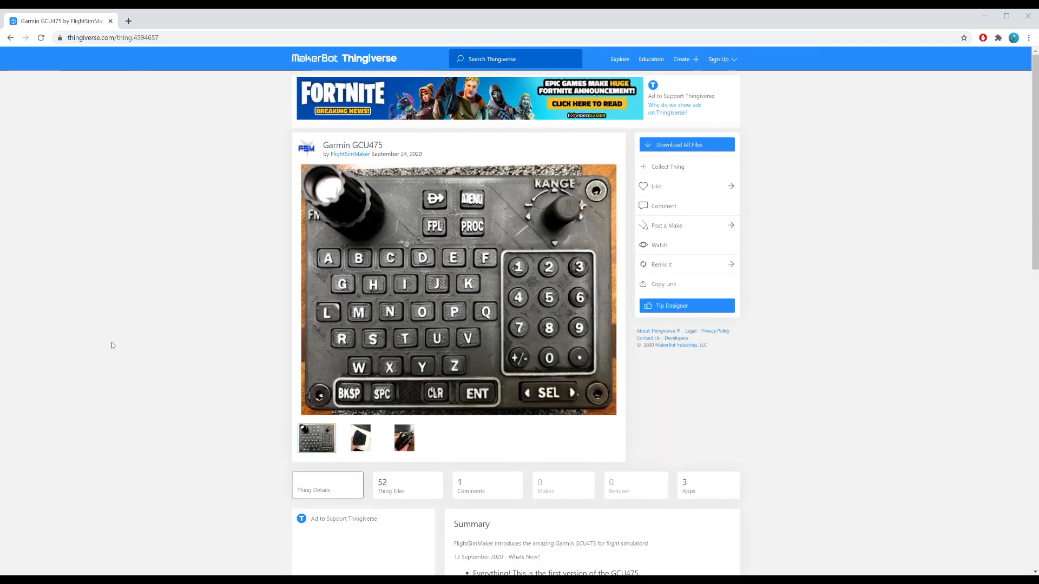
mouse_move(222, 414)
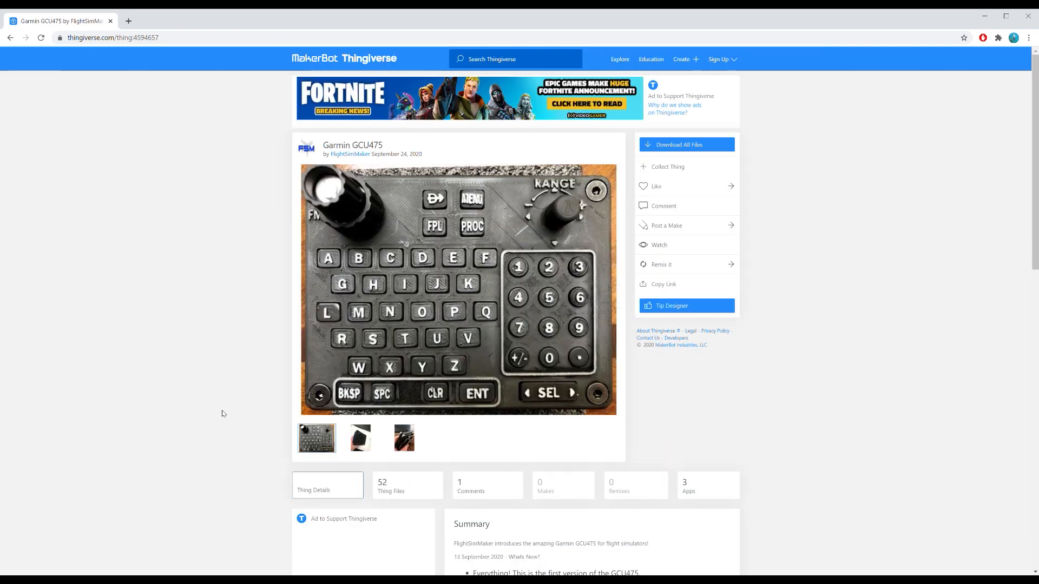
Show the Garmin GCU475 thing's 52 downloadable files, such as B.STL and D.STL.
scroll(down, 3)
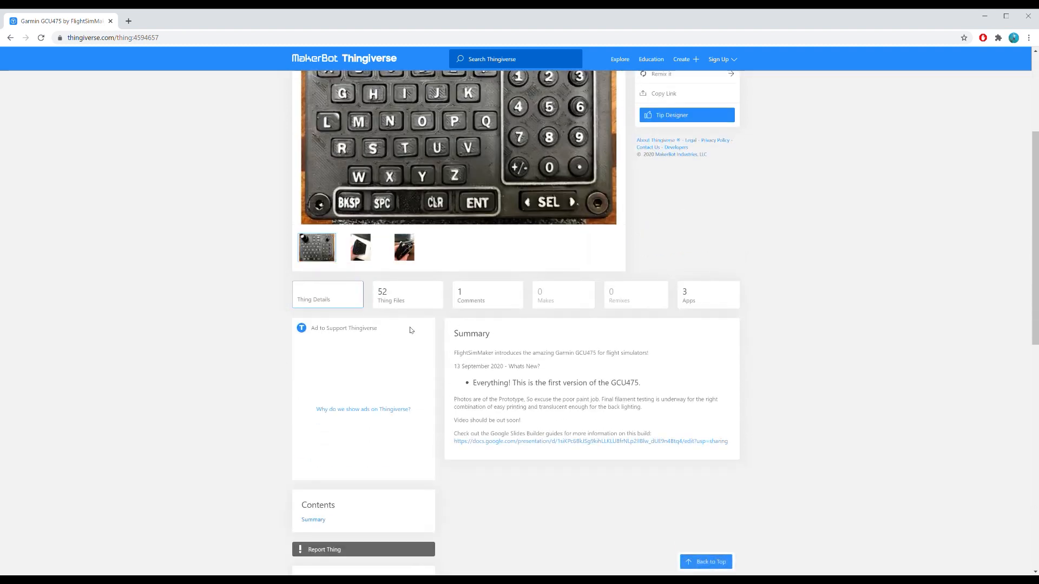
click(391, 295)
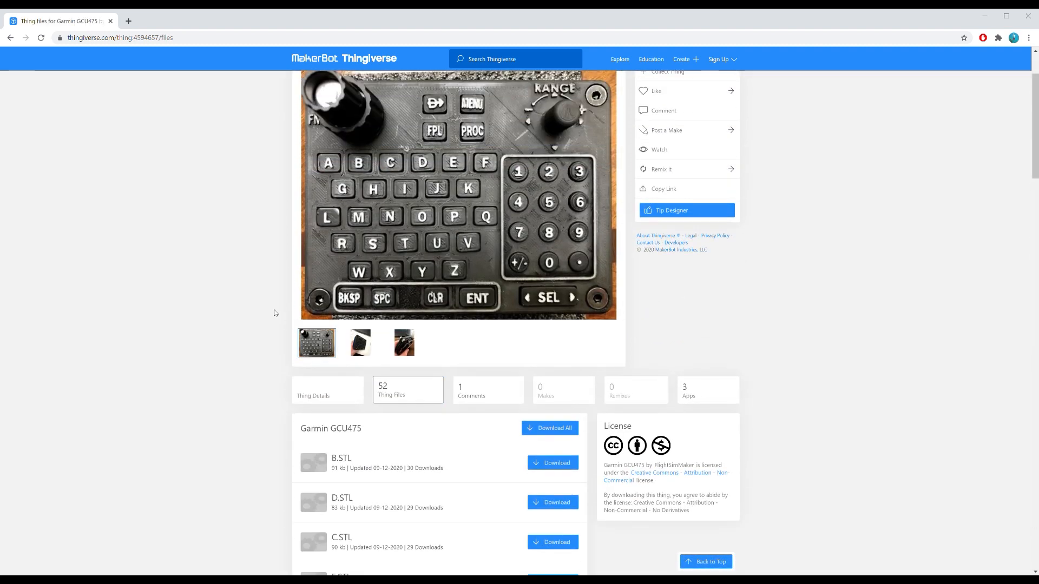